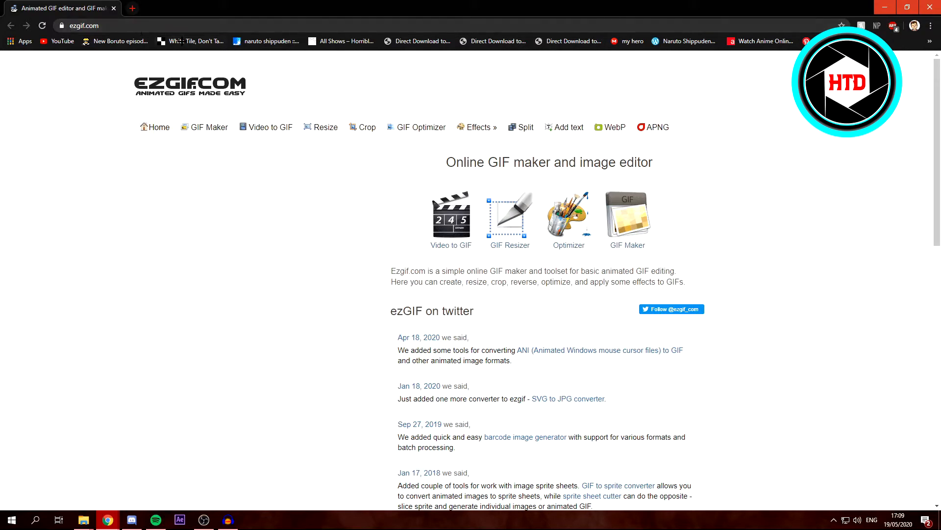
mouse_move(269, 126)
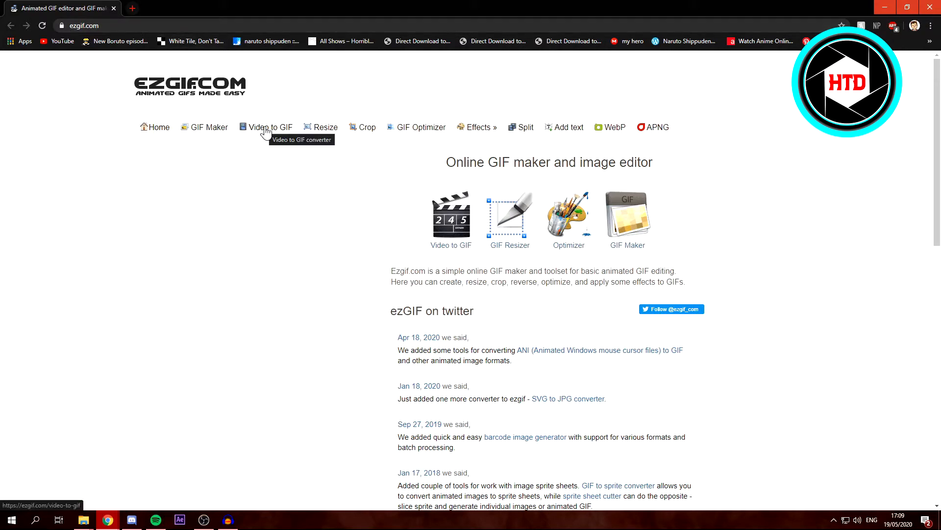
- Go to ezgif's Video to GIF converter page from the home page
click(269, 127)
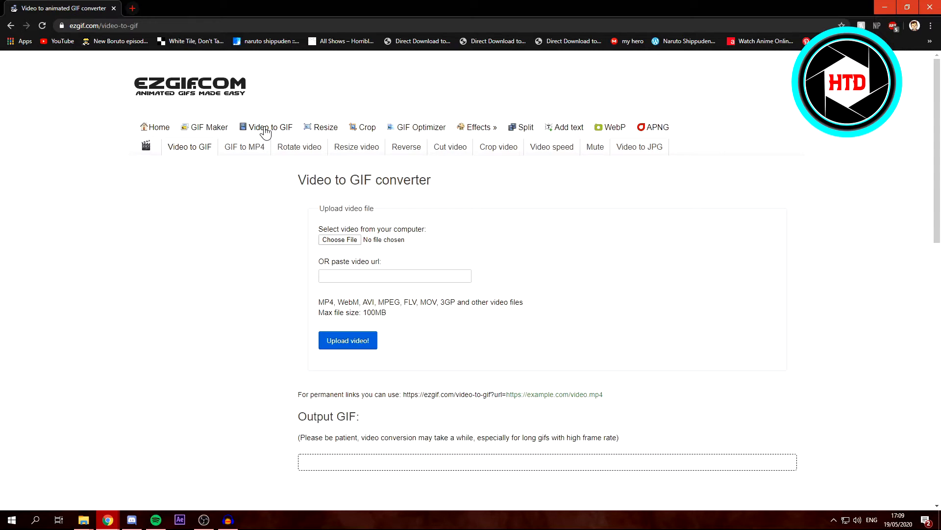
mouse_move(189, 146)
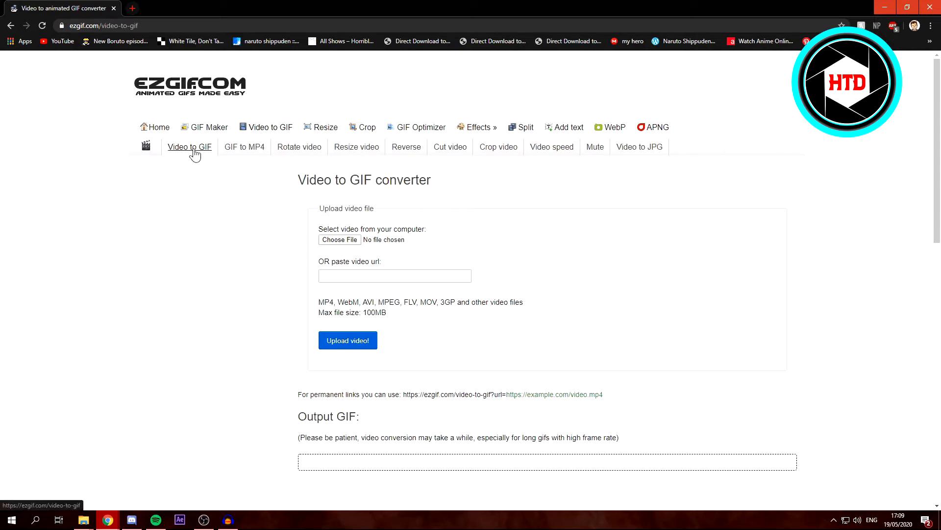
mouse_move(360, 239)
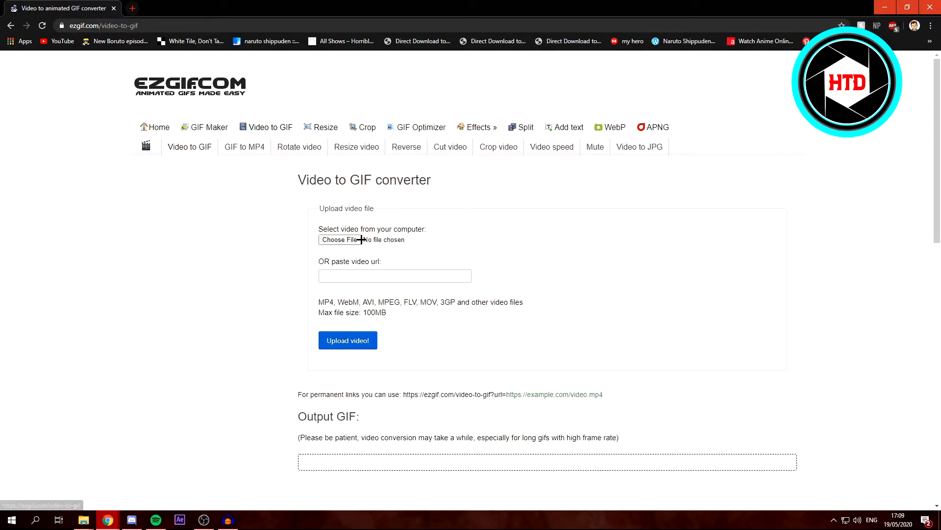
- Select kuba mep.mp4 from the Videos folder as the file to convert
click(338, 240)
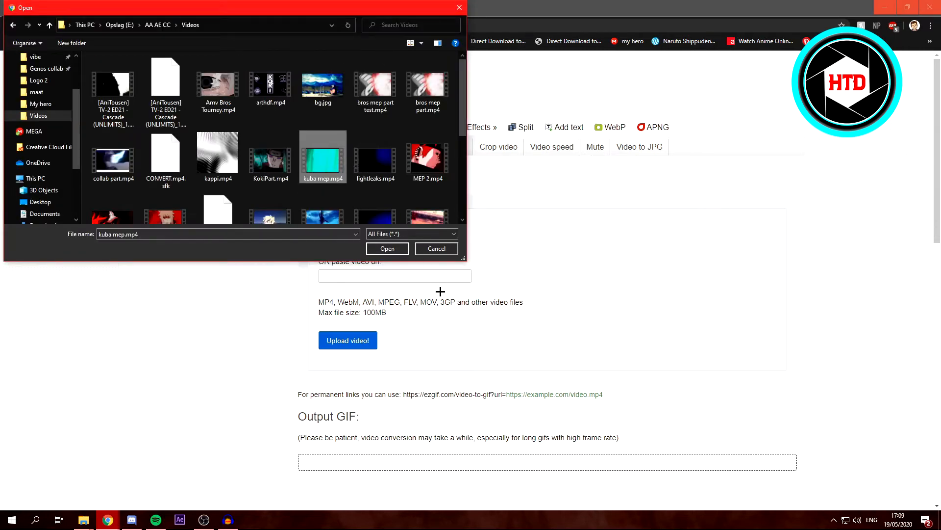
click(437, 249)
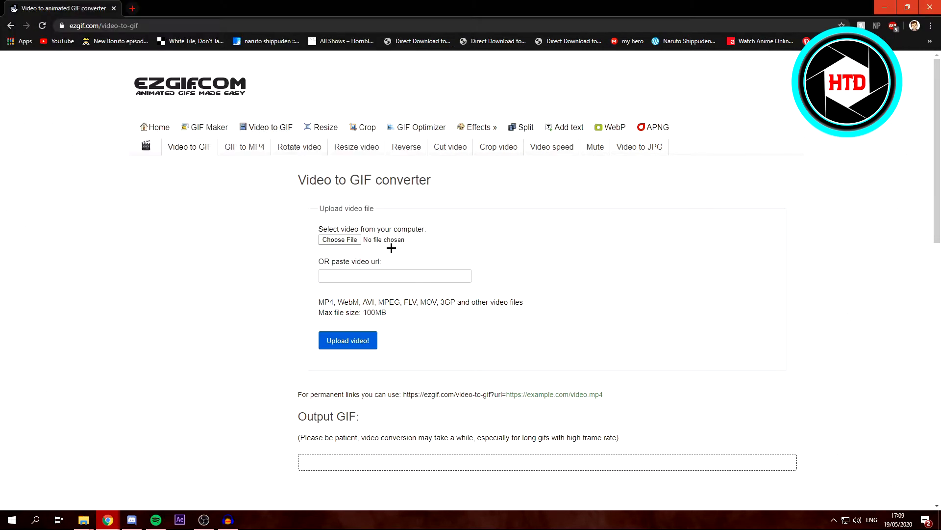
click(339, 240)
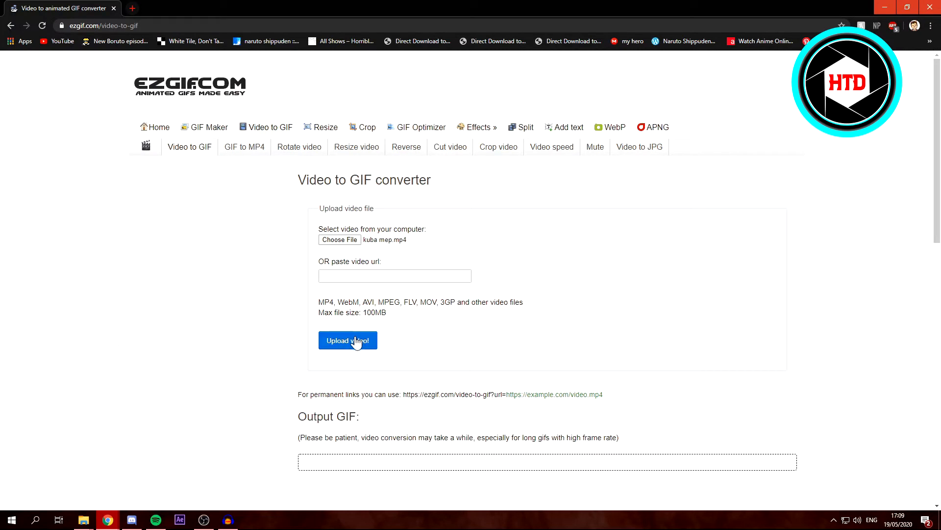
- Upload kuba mep.mp4 and scroll to the GIF settings, clip 0 to 1.54 seconds
click(347, 340)
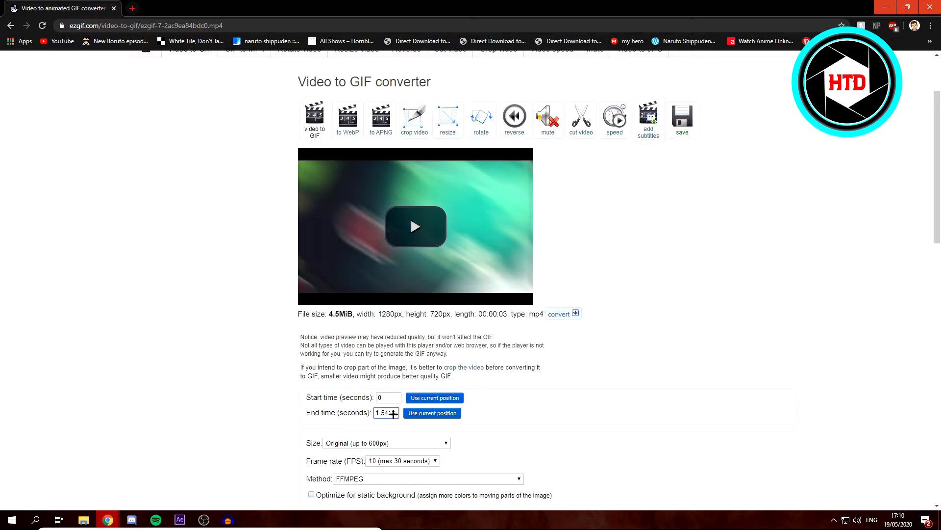
scroll(down, 3)
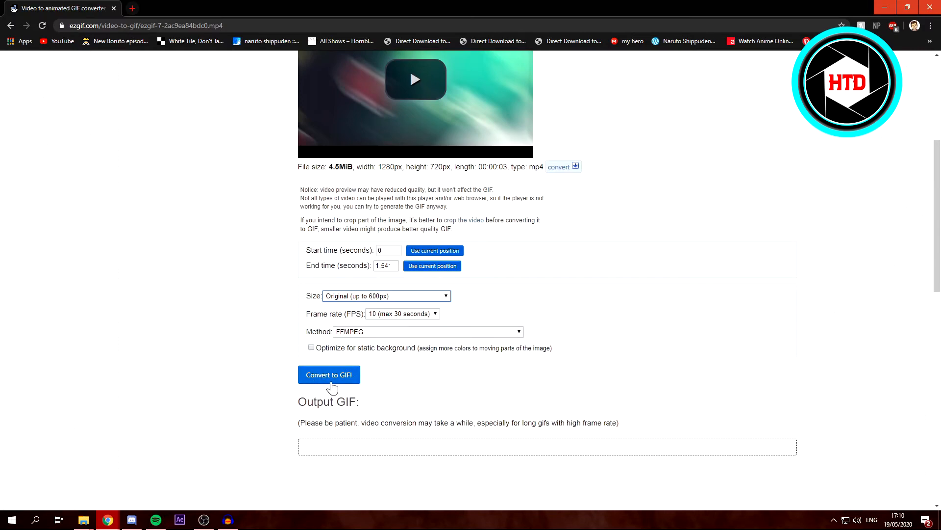
- Convert the clip to a 600×338 px, 16-frame GIF of 1.33 MiB
click(329, 374)
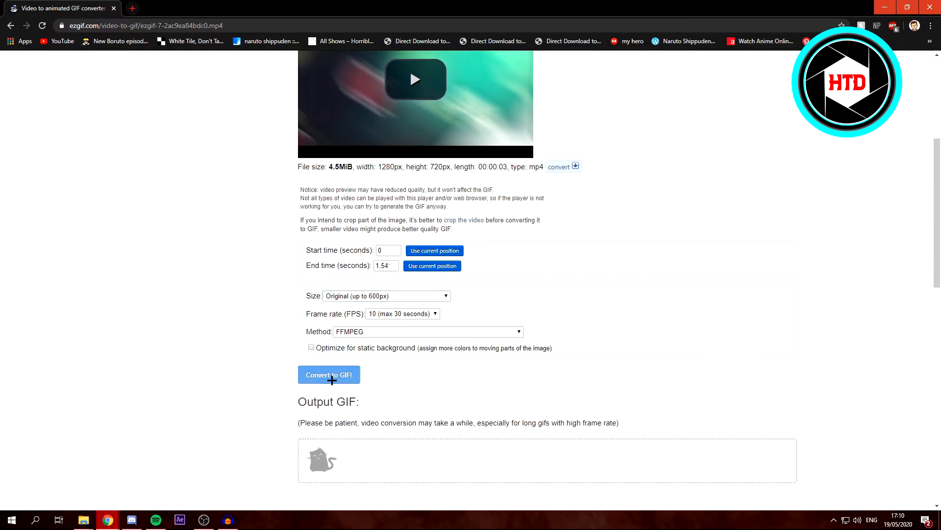
click(329, 374)
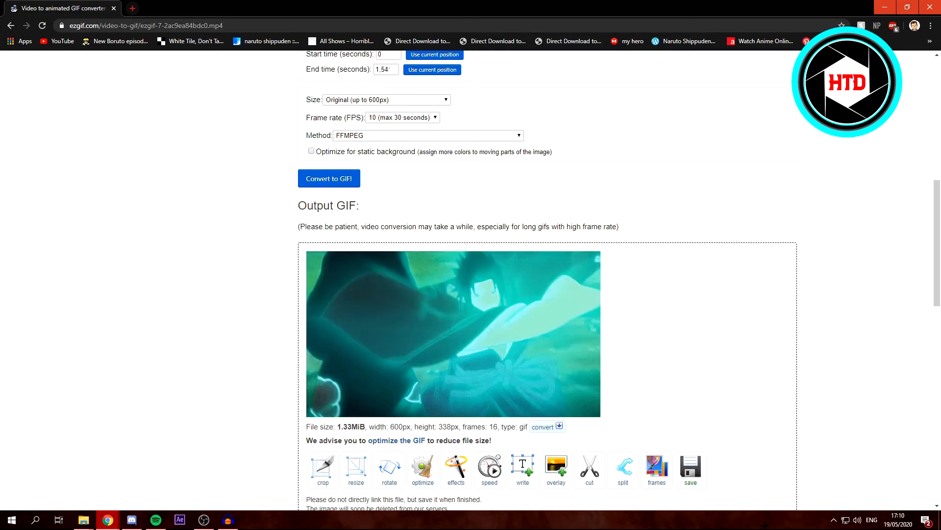
mouse_move(691, 468)
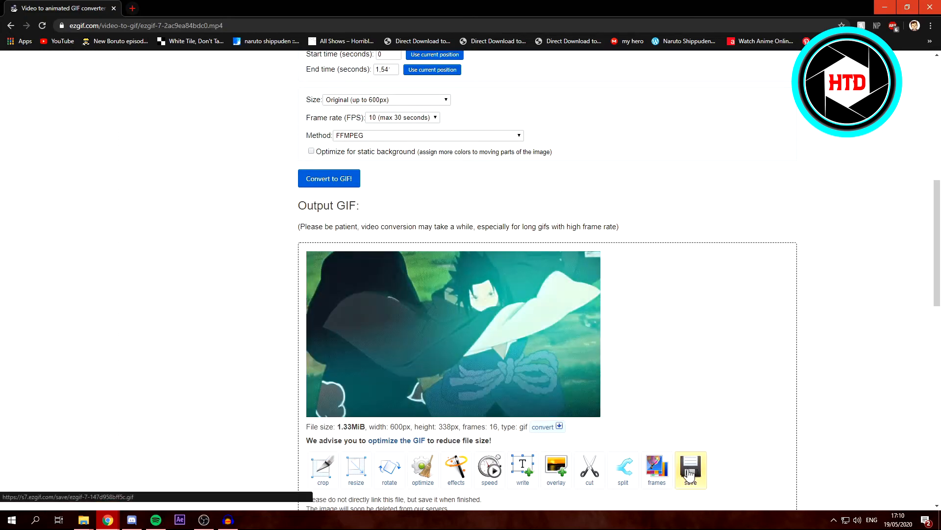
click(690, 466)
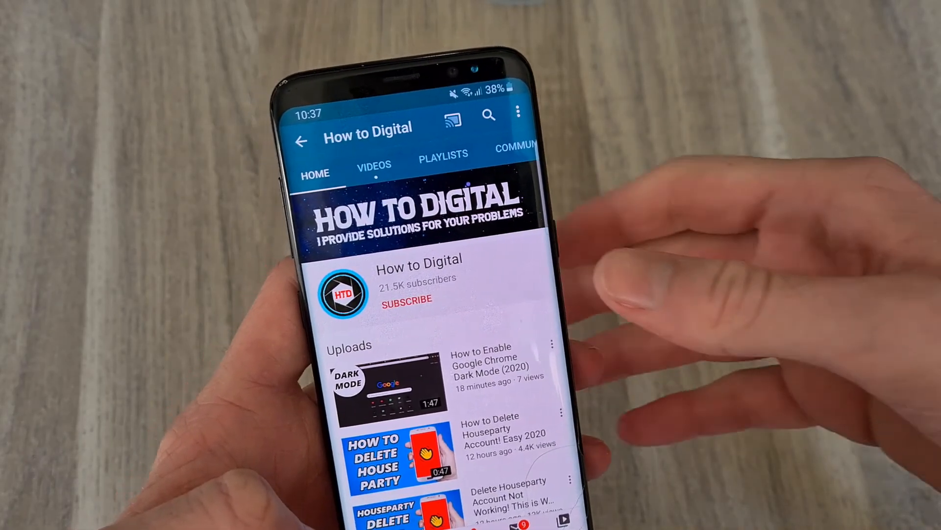
click(406, 299)
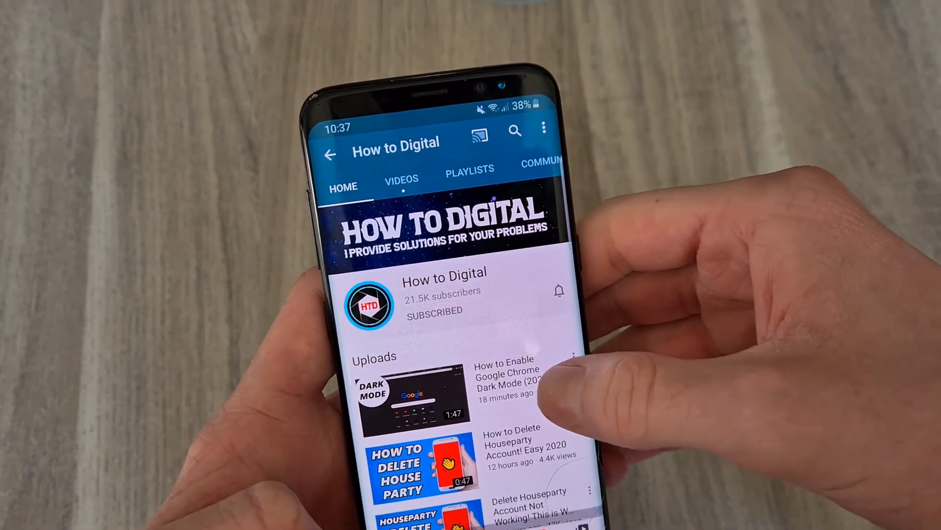